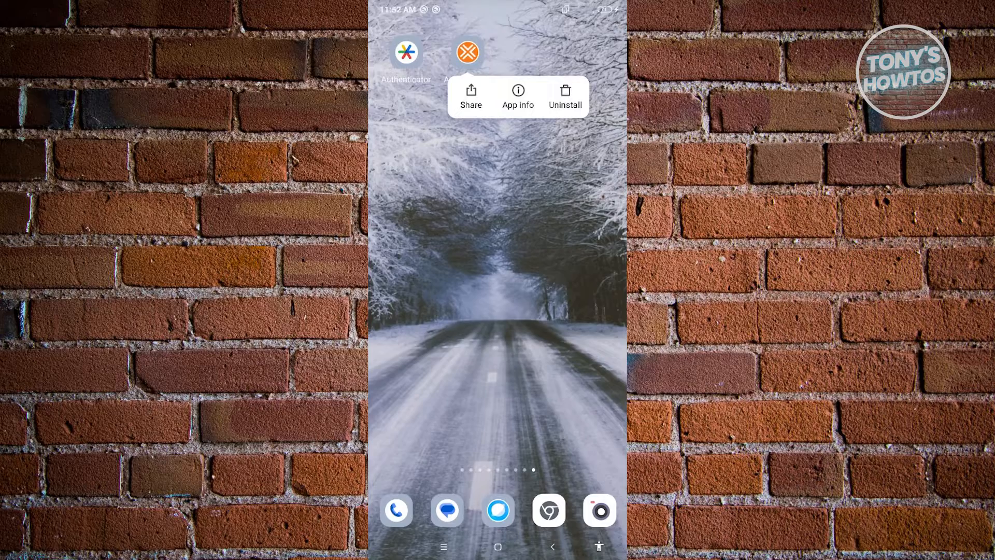
Uninstall Amazon Flex from the long-press menu and confirm, leaving only the Authenticator icon
{"action": "left_click", "coordinate": [564, 95]}
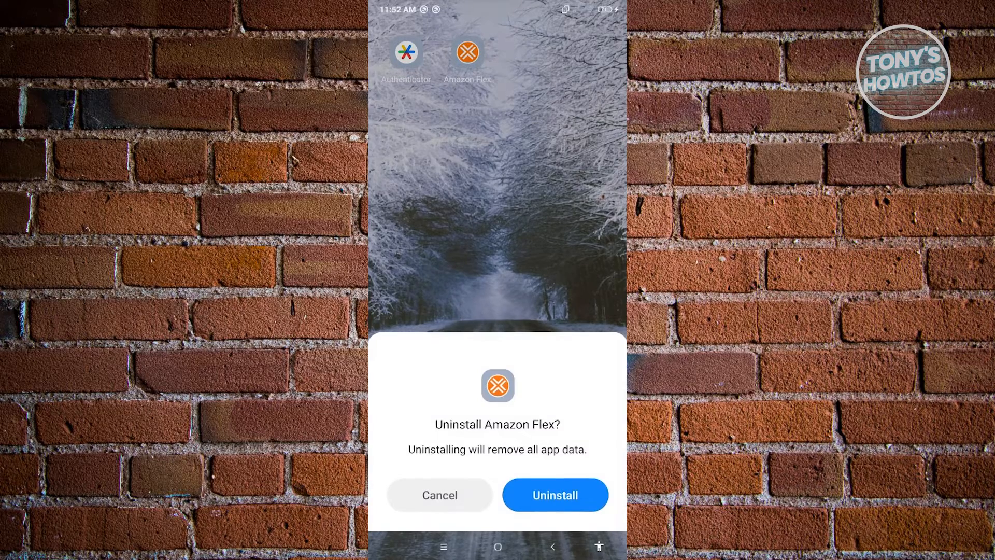
{"action": "left_click", "coordinate": [553, 495]}
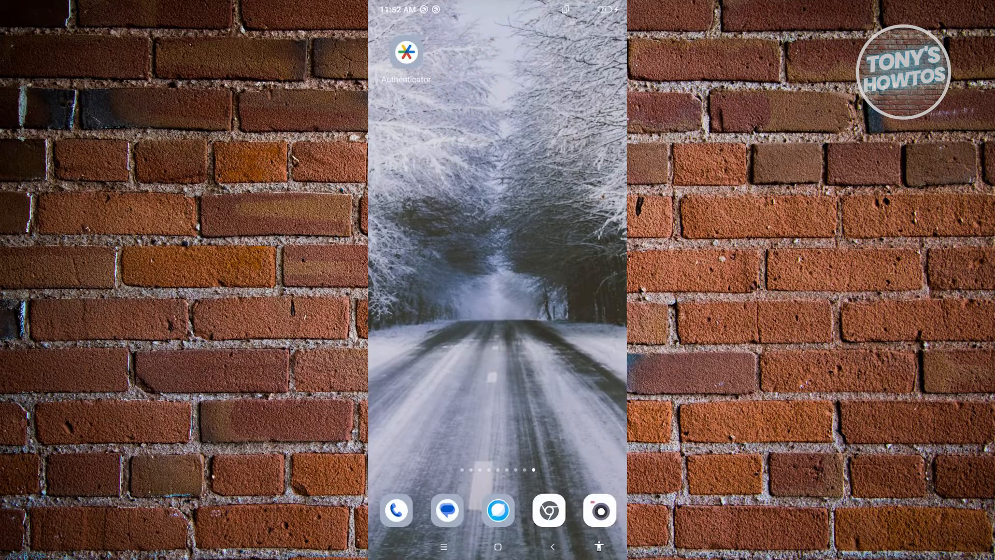